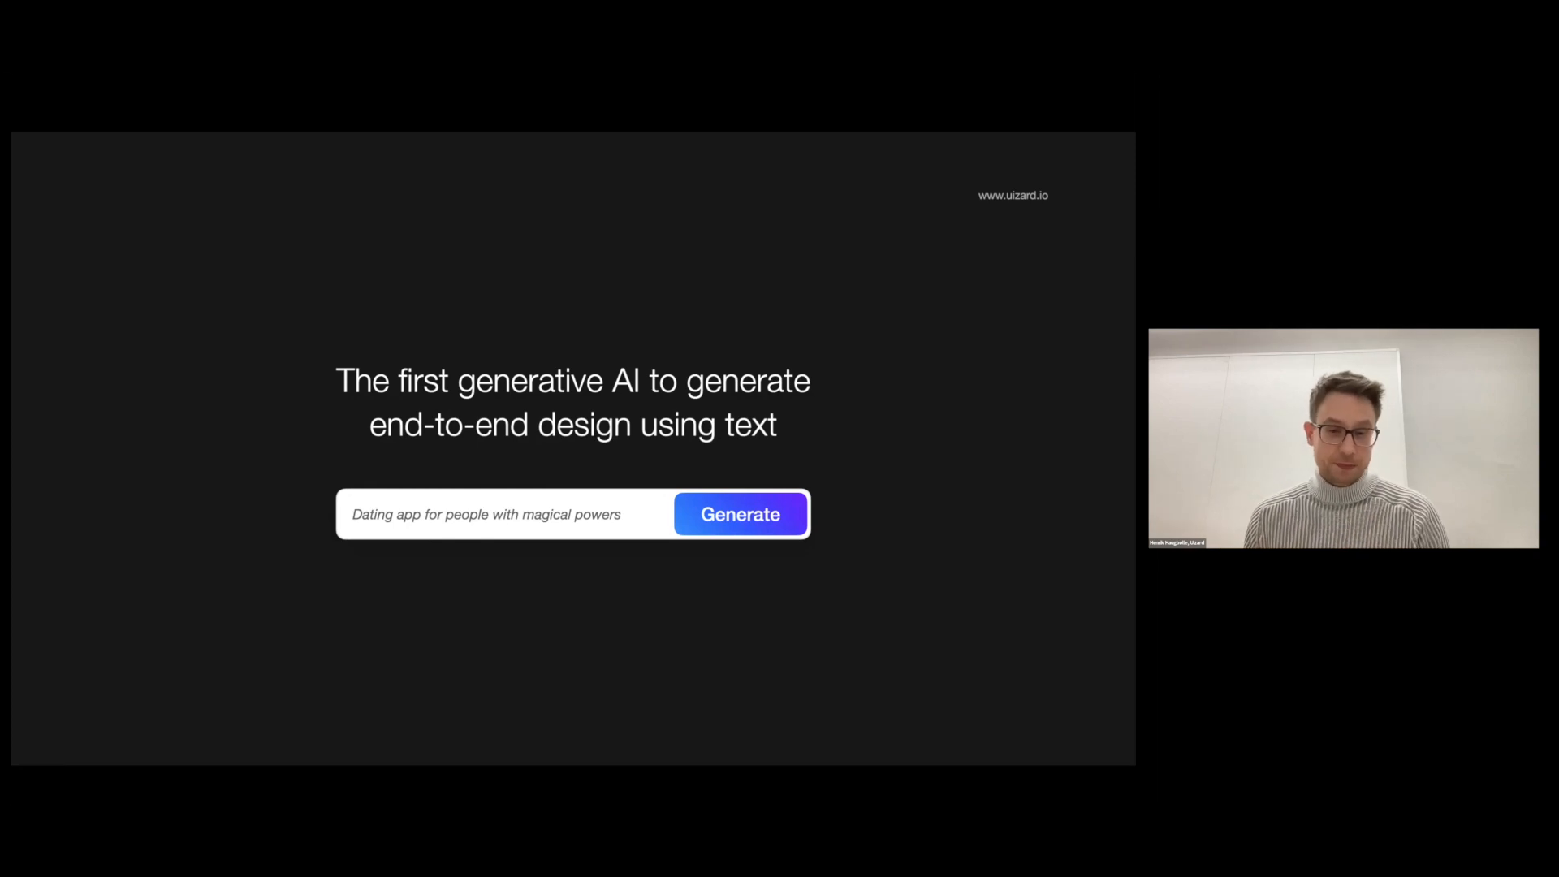
Describe 'Create an app for investment management' with style 'Minimalist, cyber' and generate the design
{"action": "left_click", "coordinate": [739, 514]}
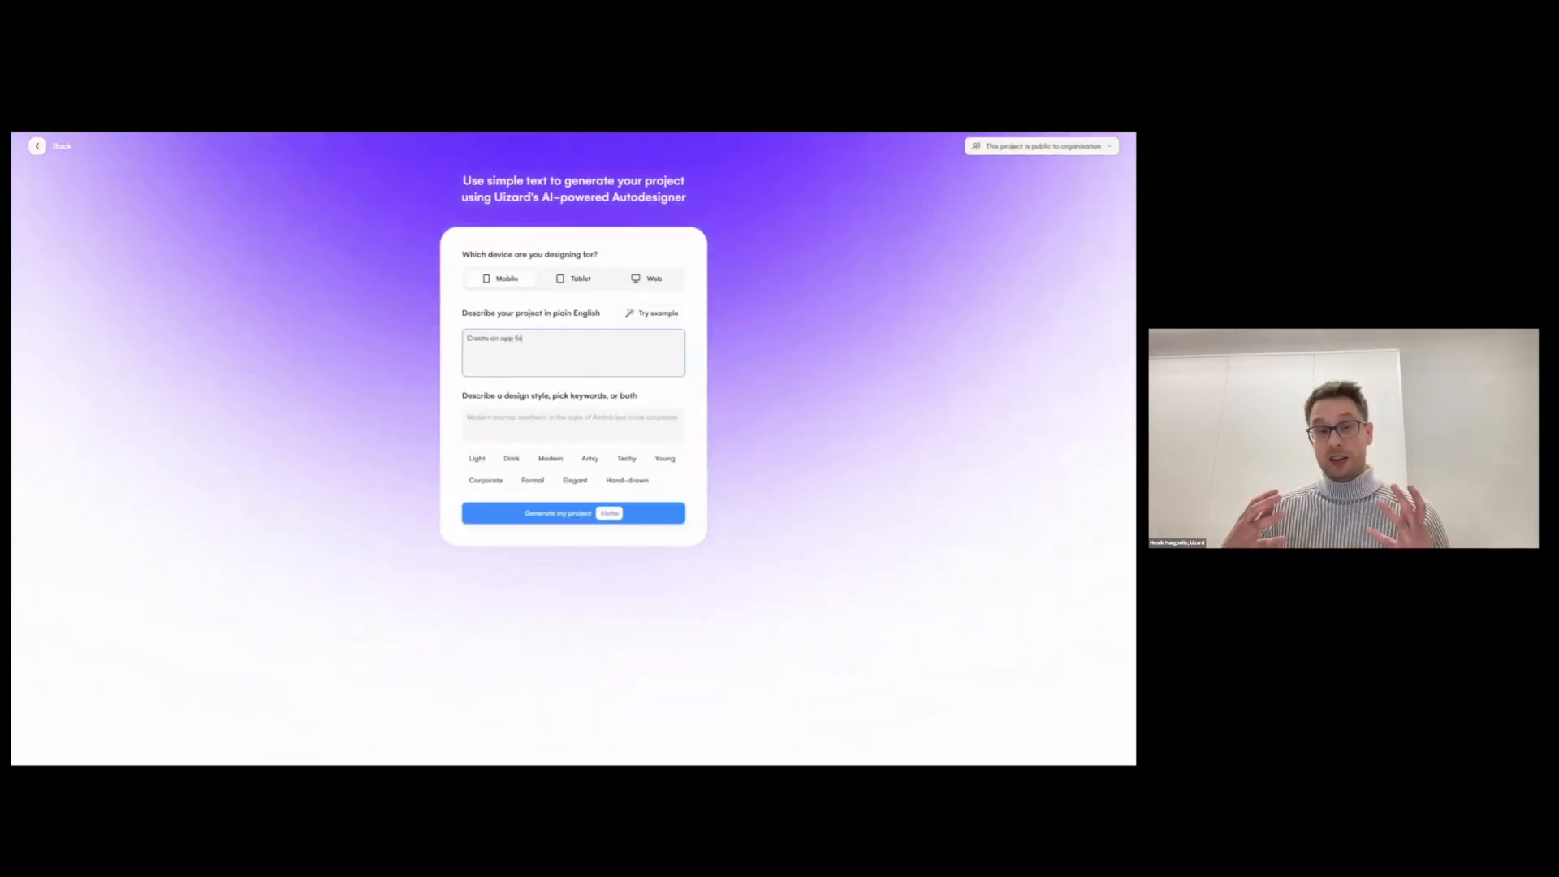
{"action": "type", "text": "for investment management"}
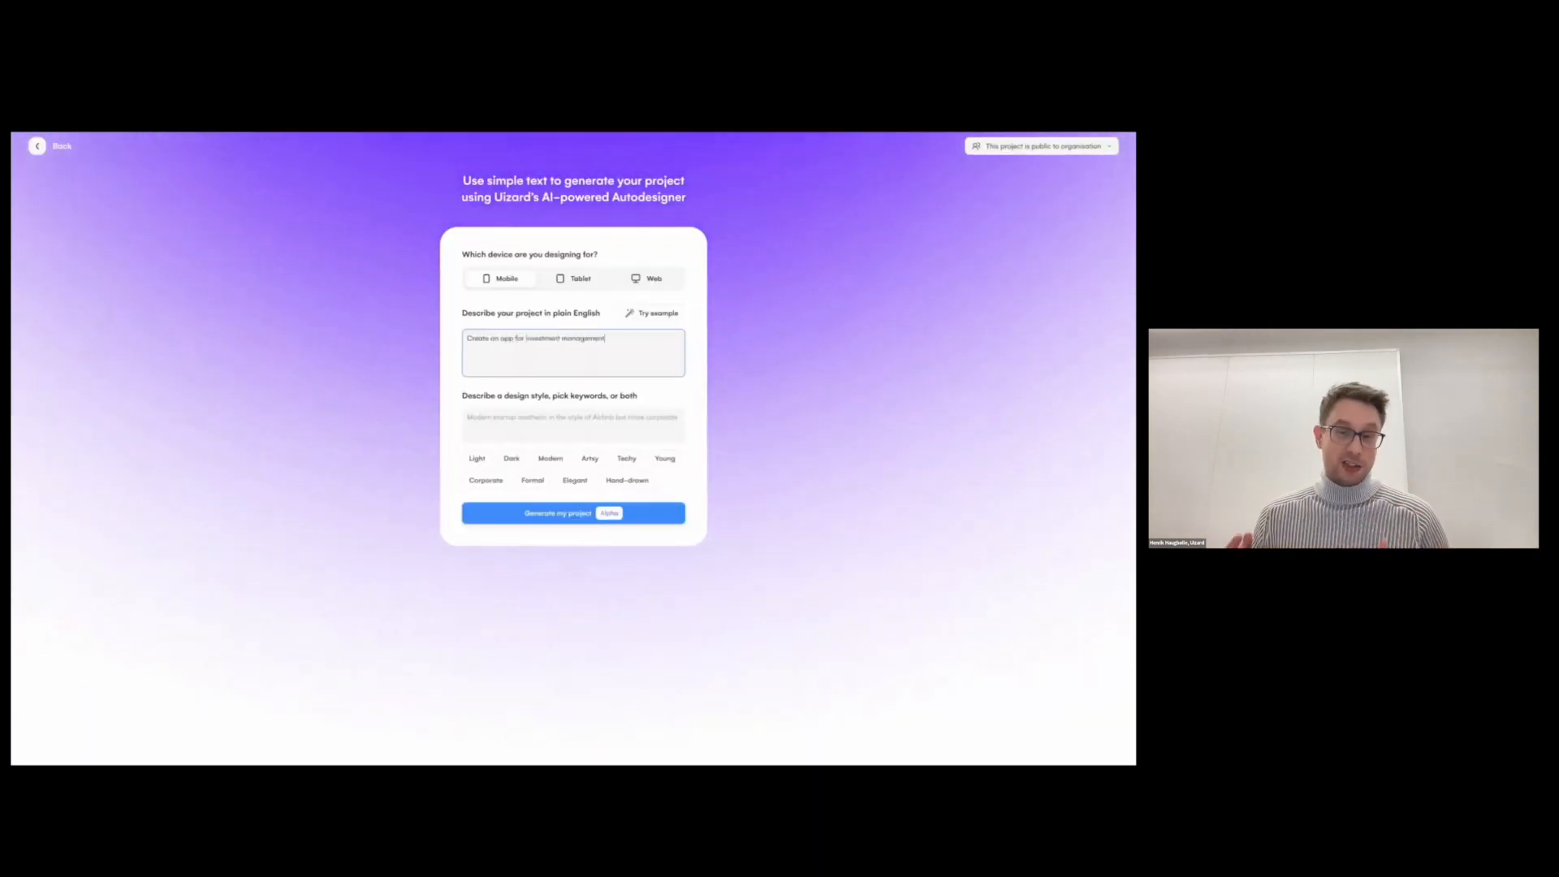
{"action": "type", "text": "Minimalist, s"}
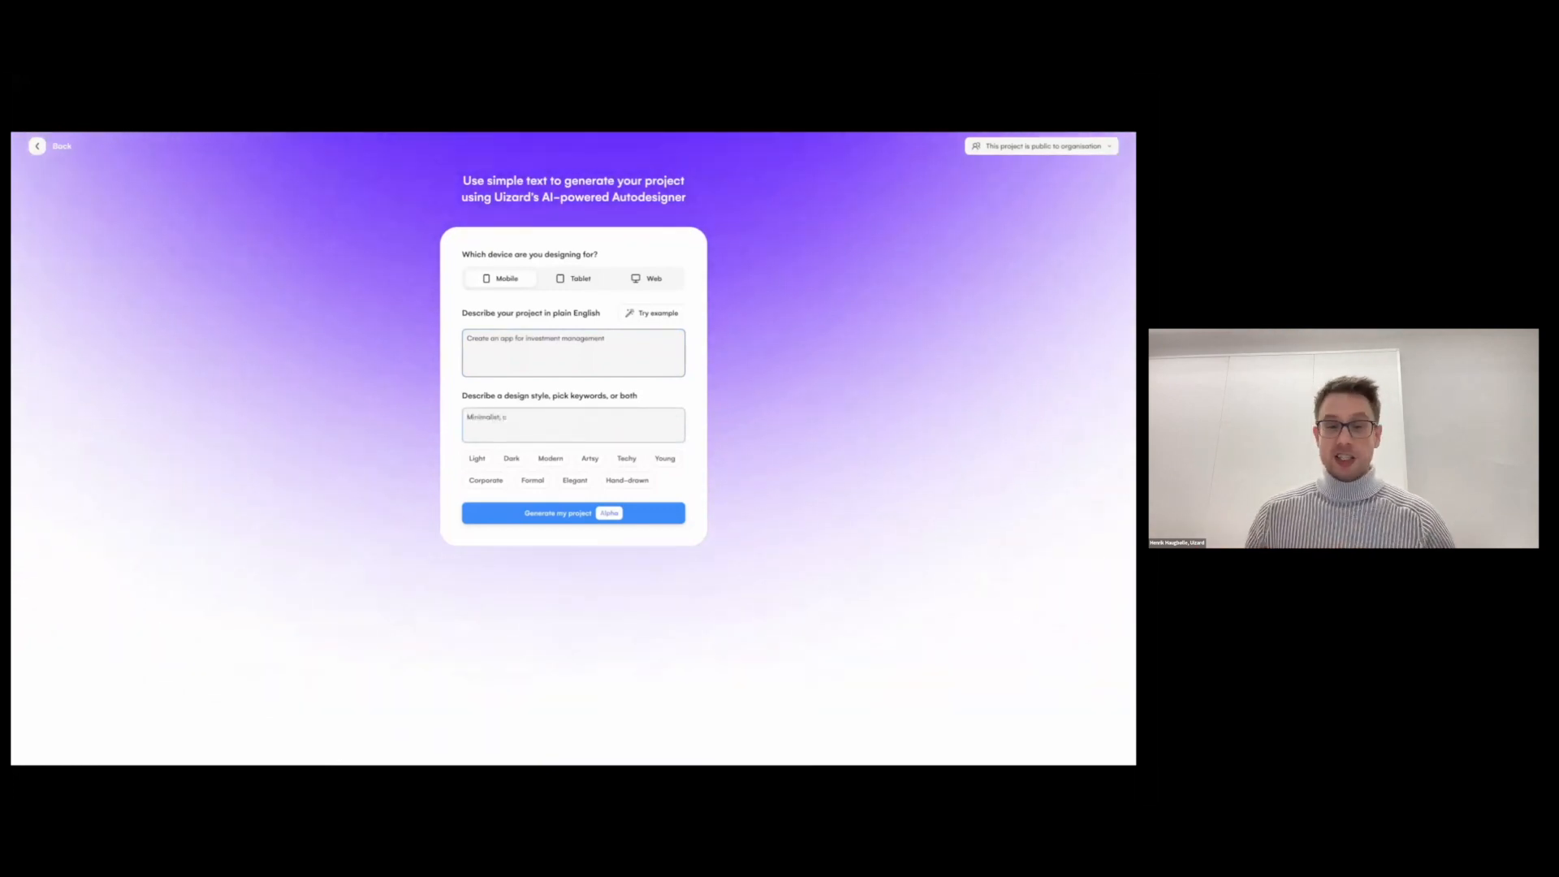
{"action": "type", "text": "cyber"}
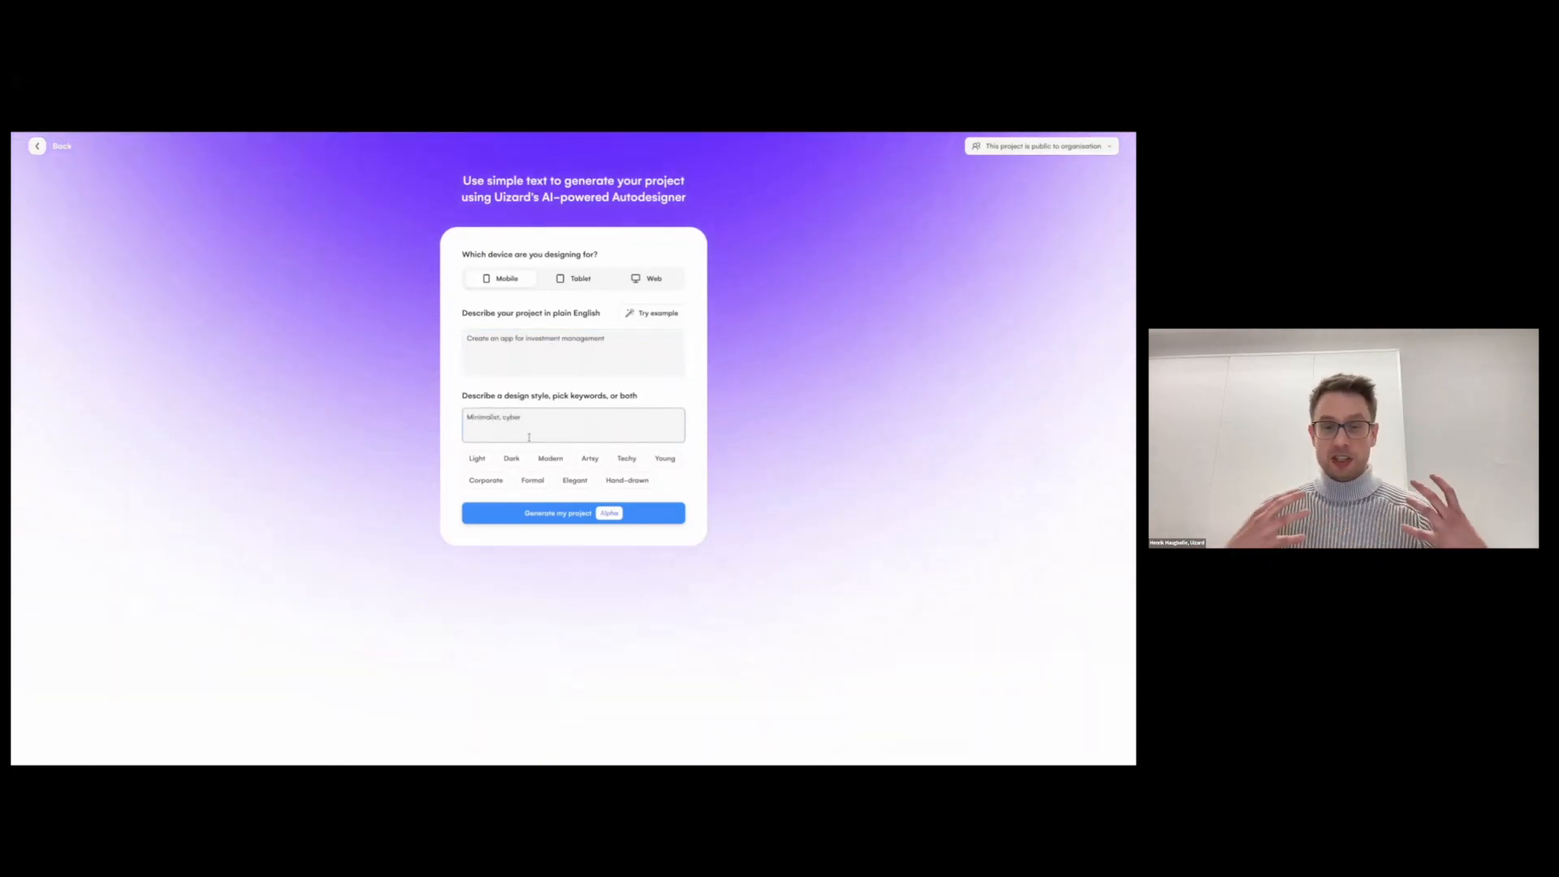
{"action": "left_click", "coordinate": [562, 514]}
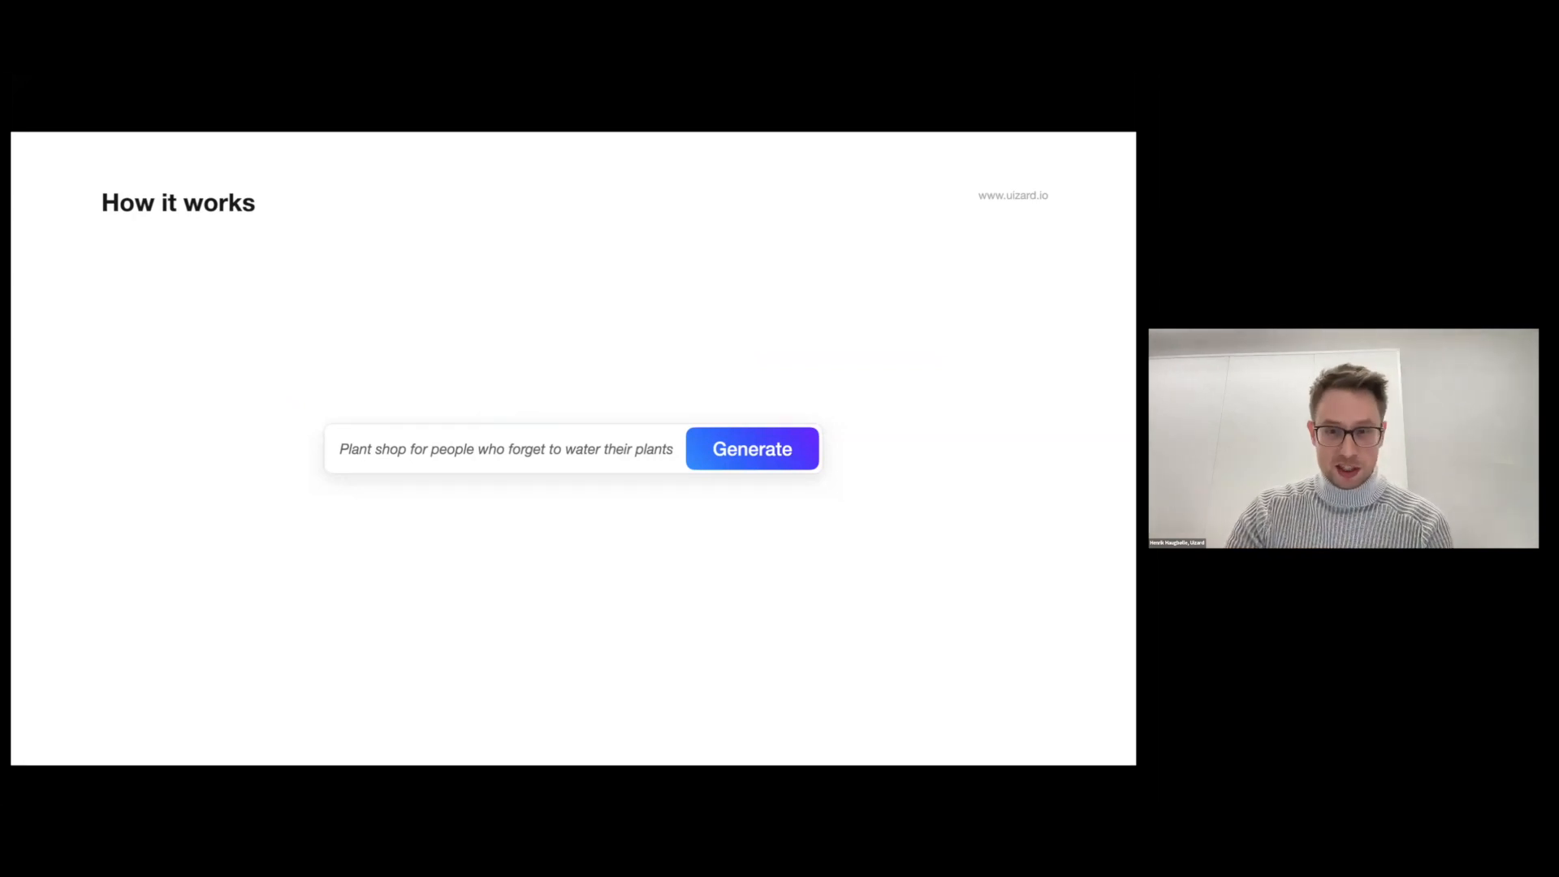
Advance the How it works slide to reveal the blank phone mockup
{"action": "left_click", "coordinate": [750, 449]}
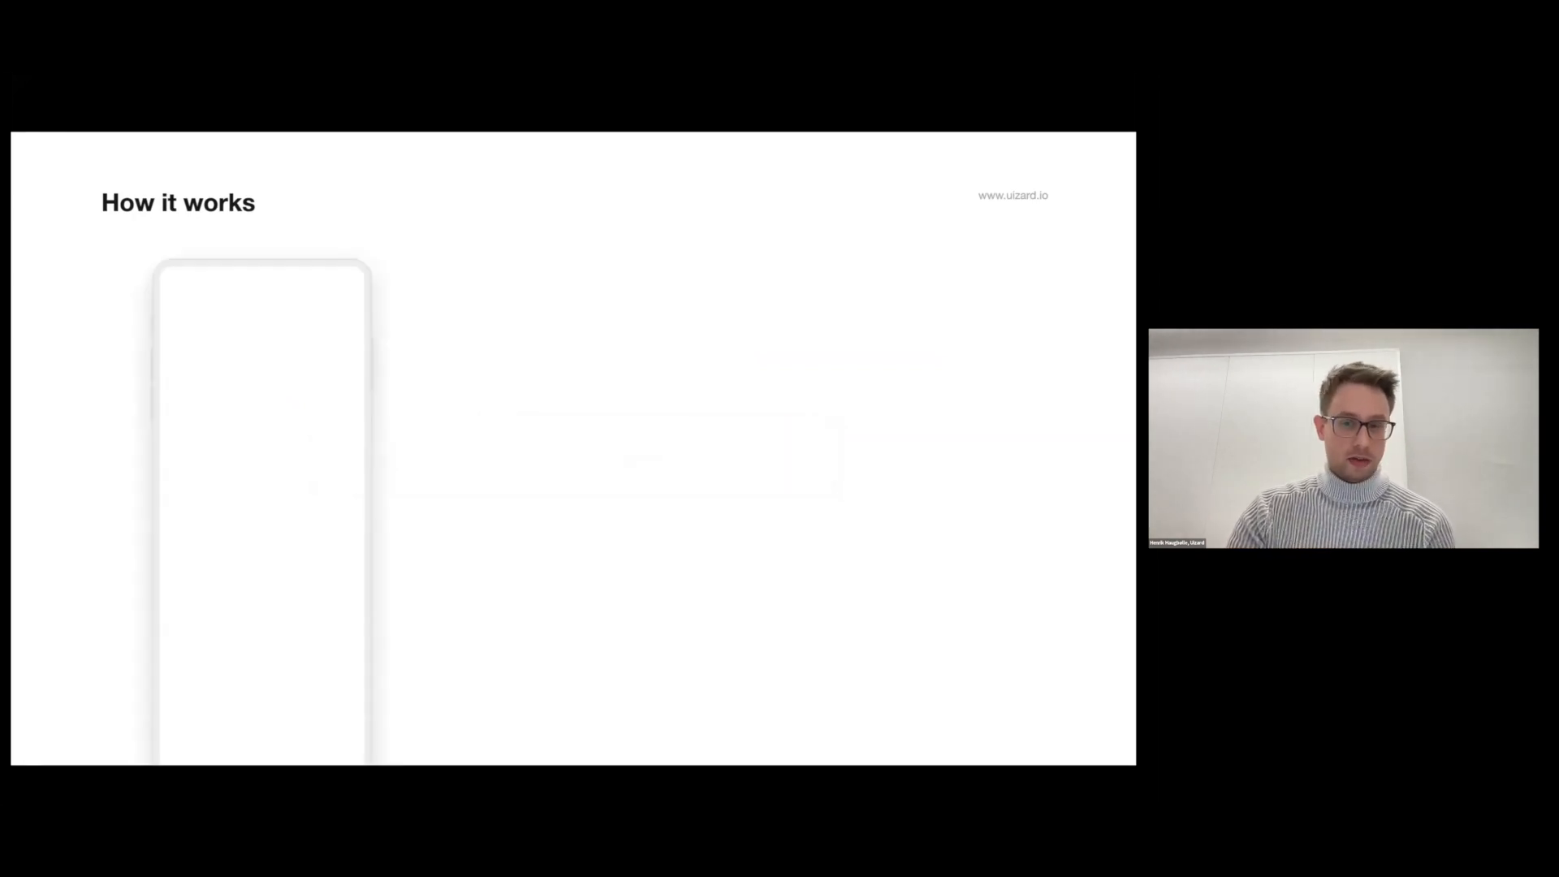